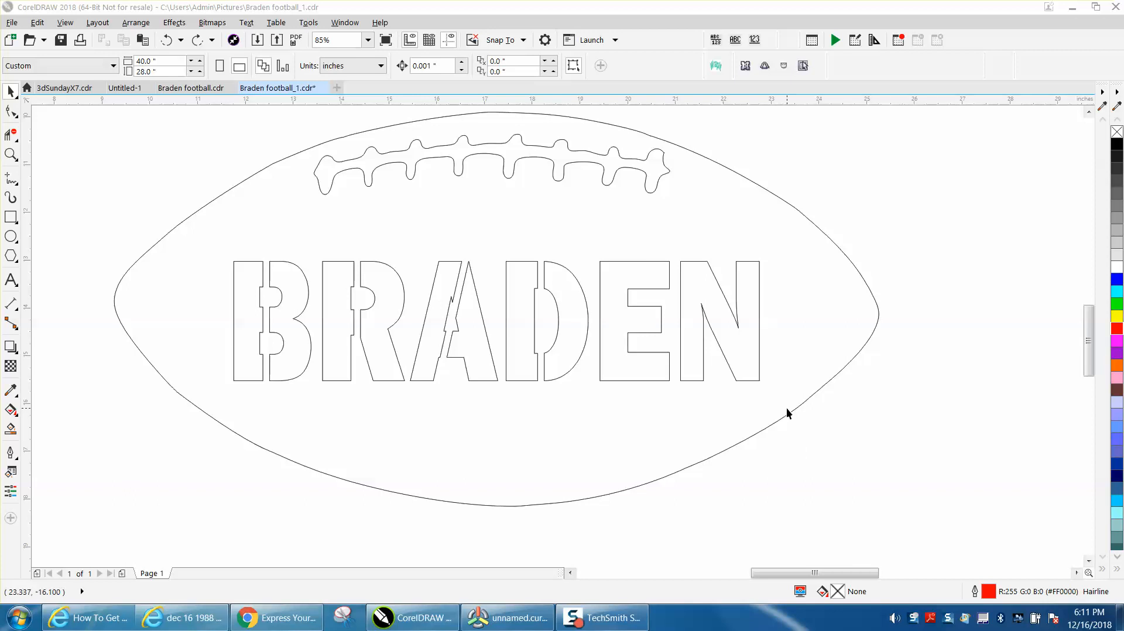
{"action": "mouse_move", "coordinate": [412, 244]}
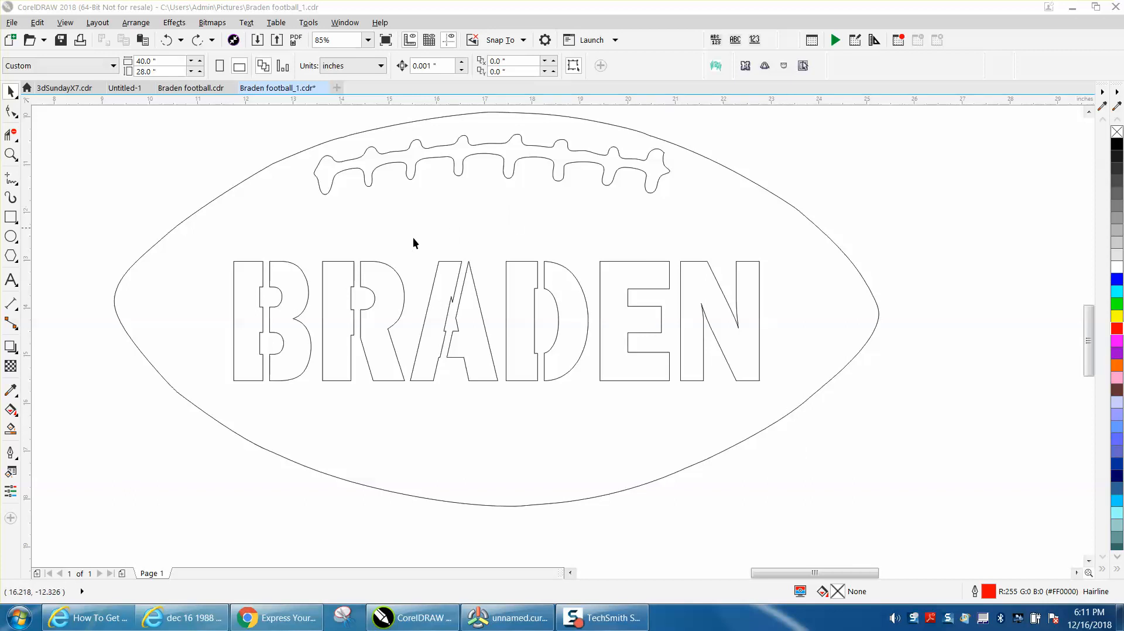
{"action": "mouse_move", "coordinate": [351, 269]}
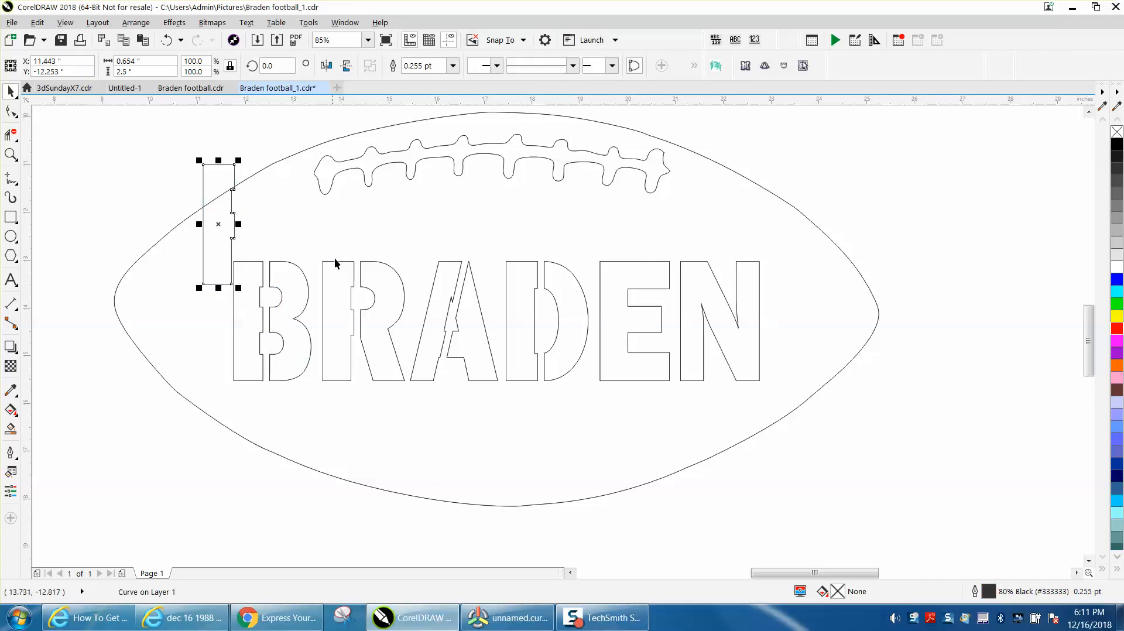
- Inspect the B's stencil pieces, then lock the outer football curve via Arrange > Lock Object
{"action": "left_click_drag", "start_coordinate": [217, 223], "coordinate": [130, 242]}
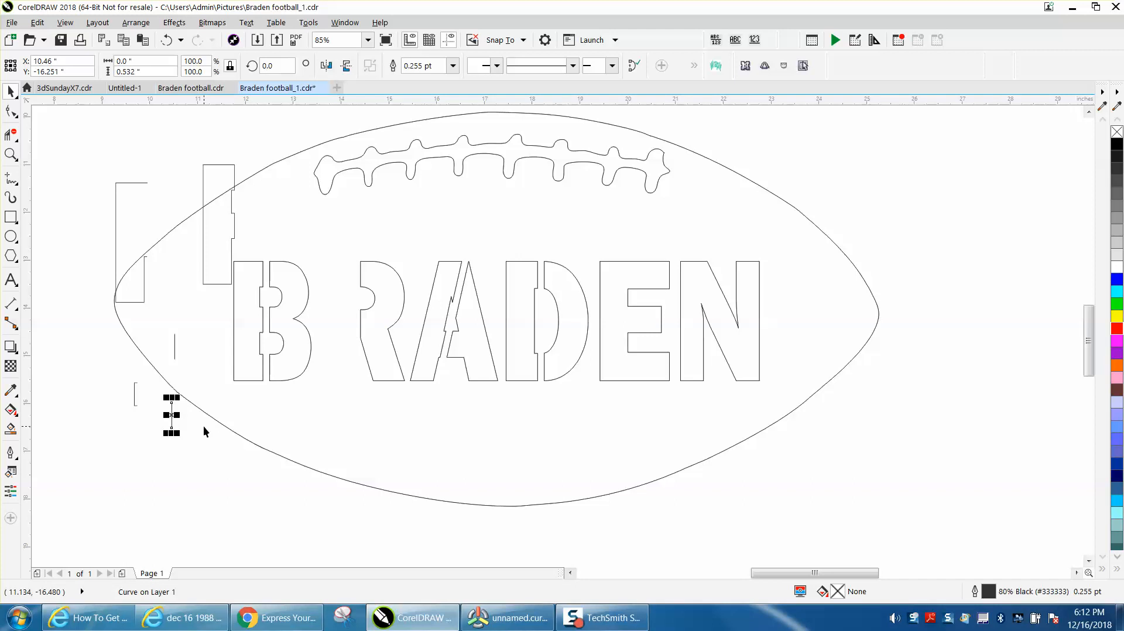
{"action": "mouse_move", "coordinate": [178, 247]}
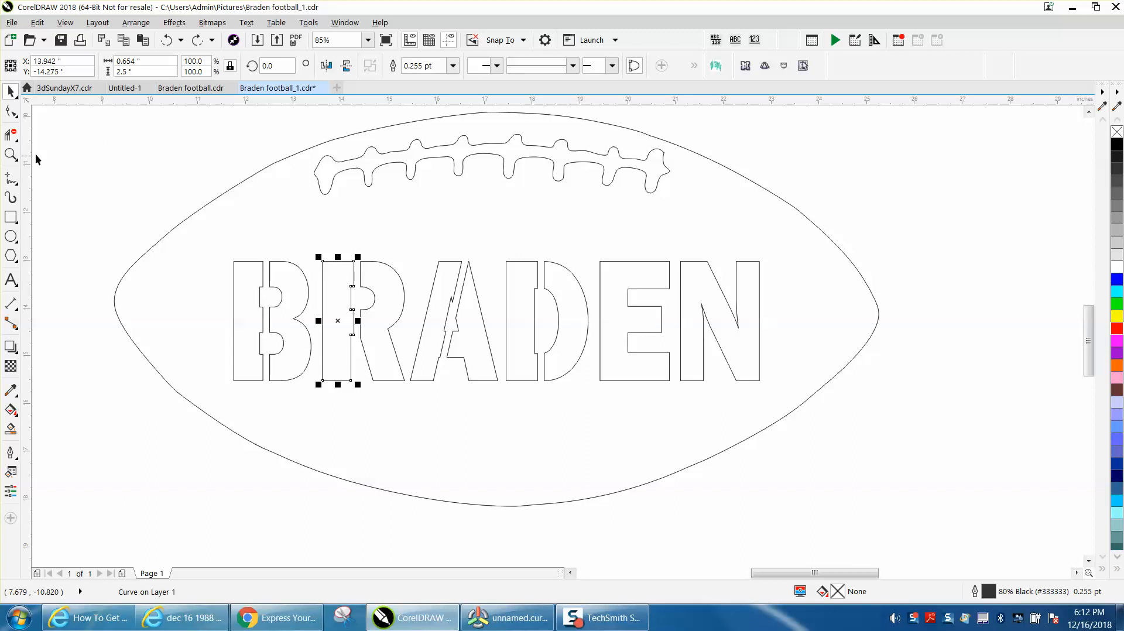
{"action": "mouse_move", "coordinate": [248, 177]}
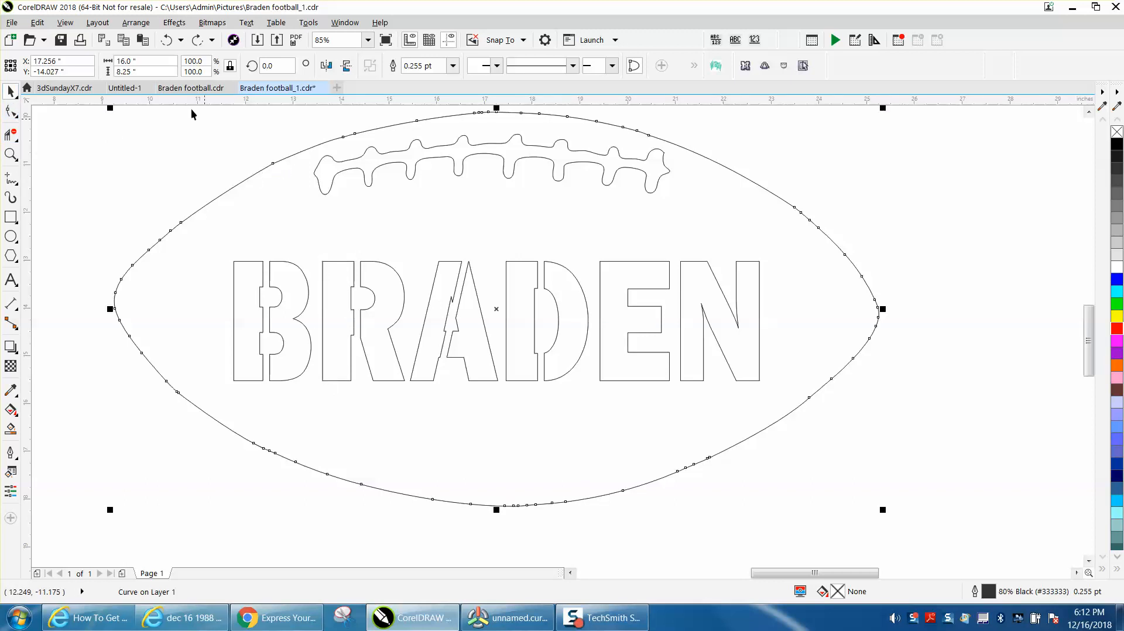
{"action": "left_click", "coordinate": [135, 22]}
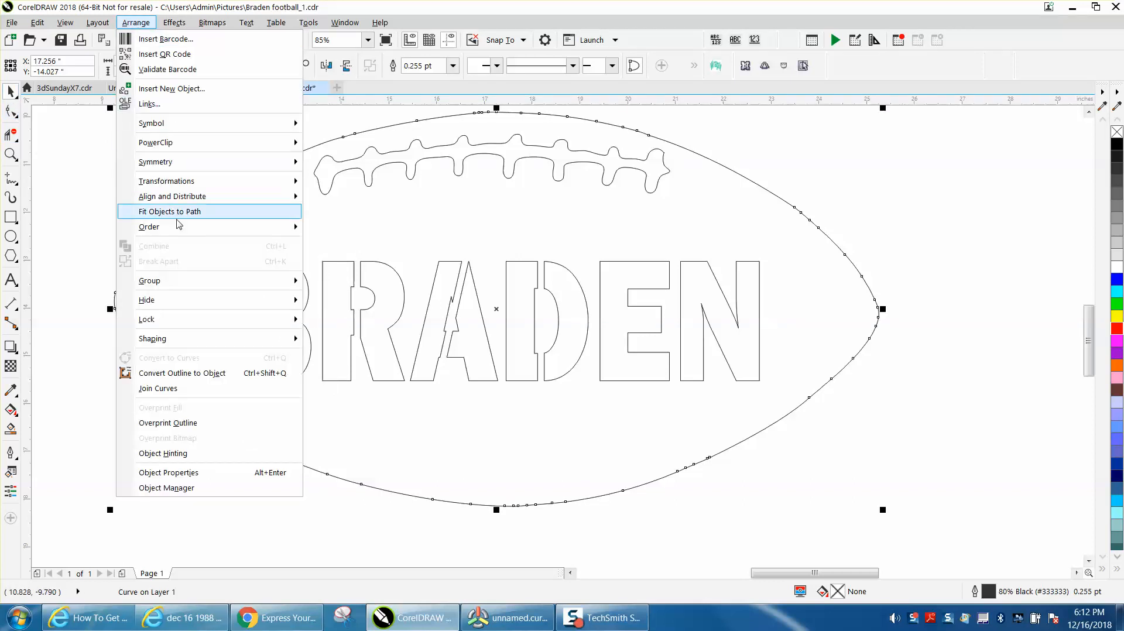
{"action": "mouse_move", "coordinate": [146, 320]}
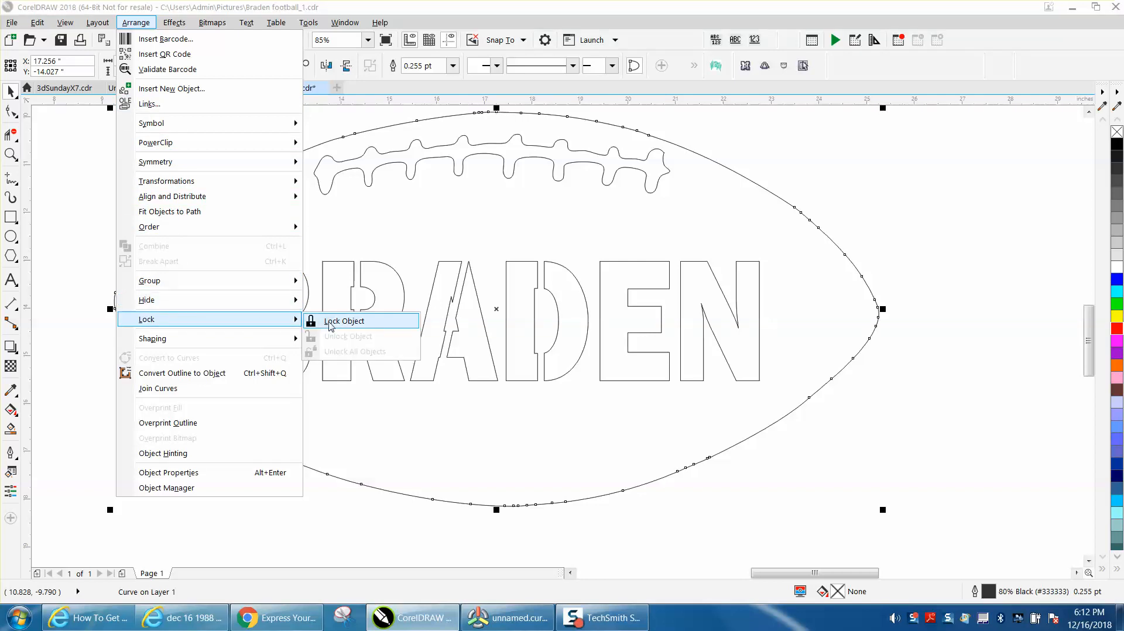
{"action": "left_click", "coordinate": [345, 321]}
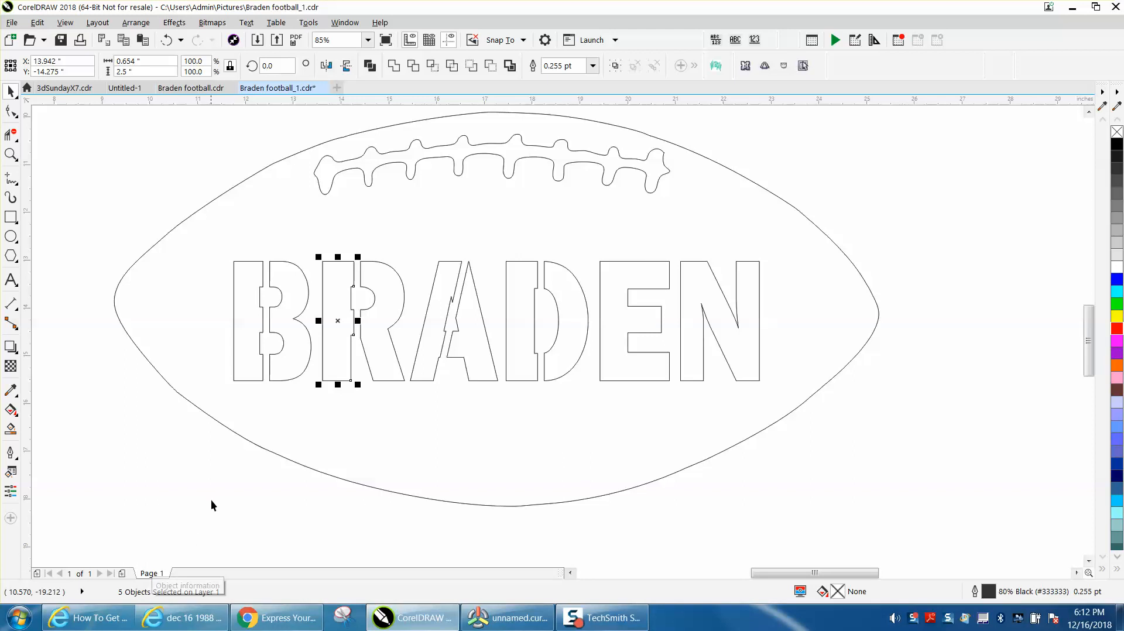
{"action": "mouse_move", "coordinate": [308, 365]}
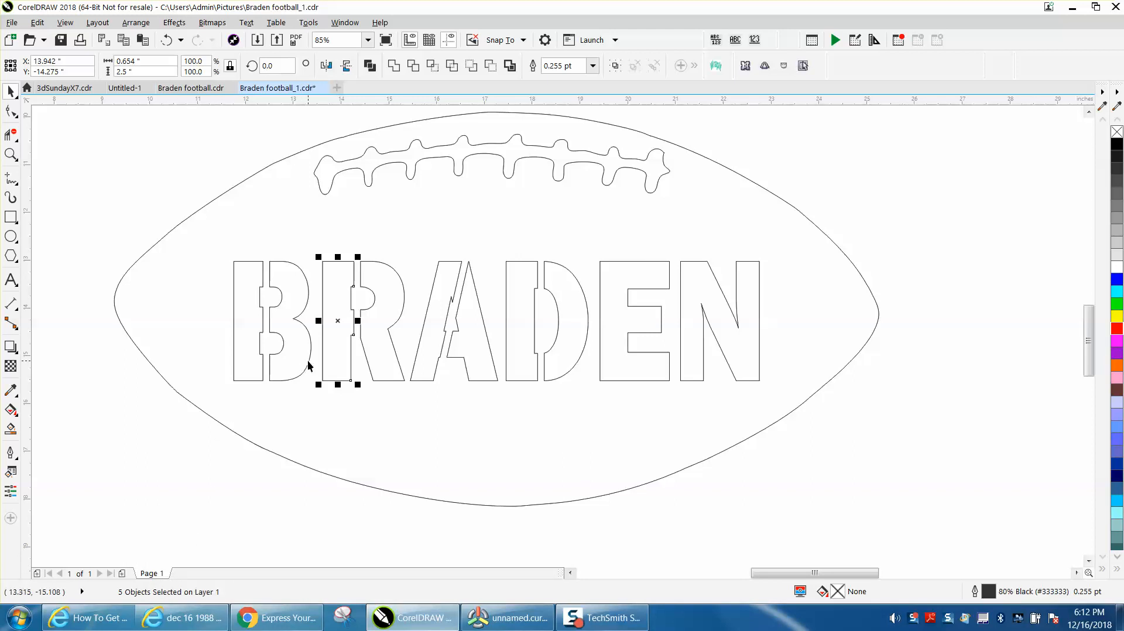
{"action": "mouse_move", "coordinate": [331, 290]}
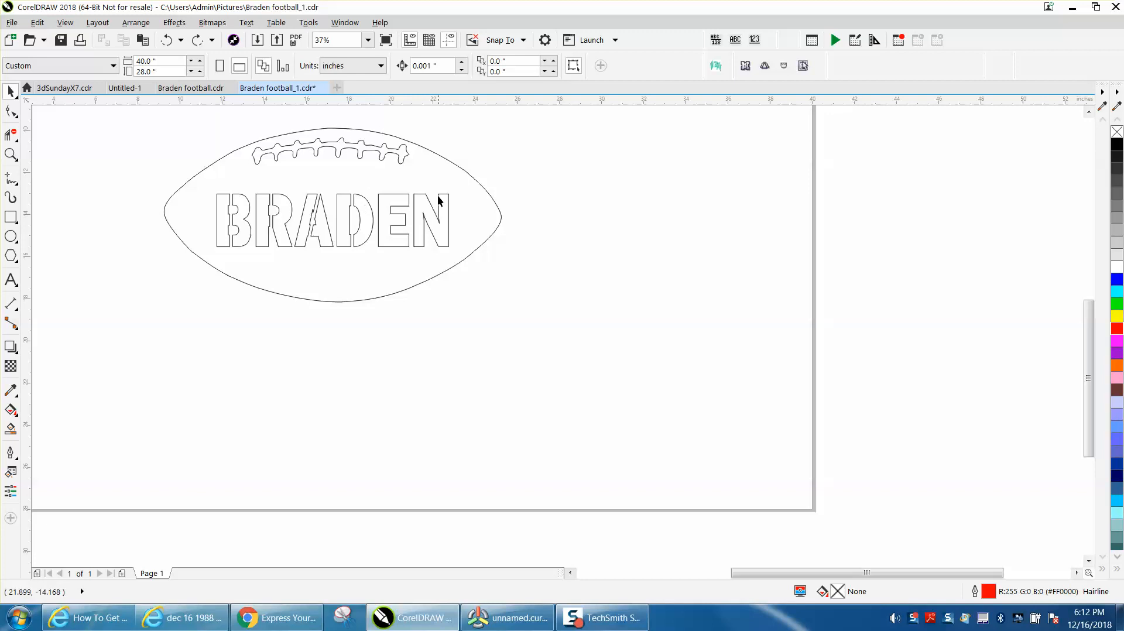
{"action": "mouse_move", "coordinate": [402, 224]}
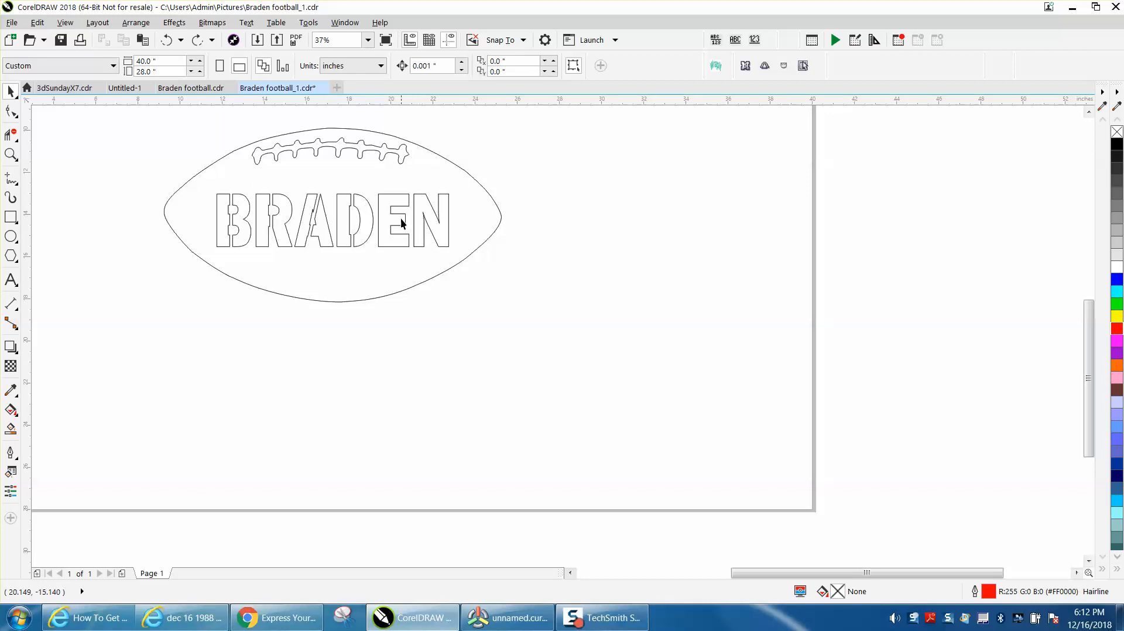
{"action": "mouse_move", "coordinate": [366, 206]}
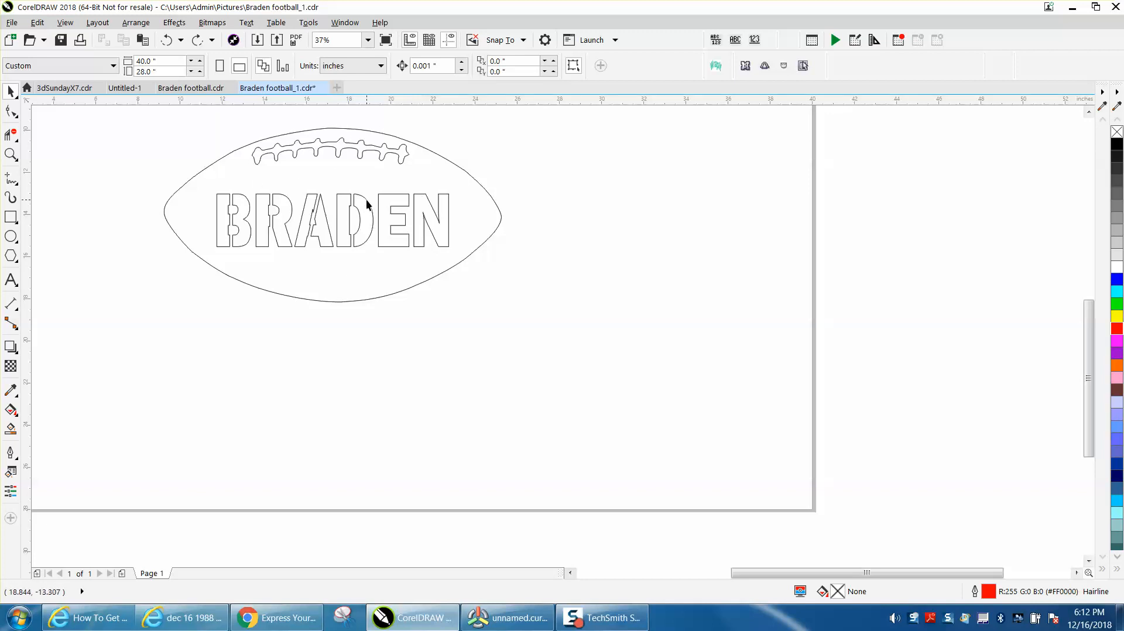
- Switch to the Smart Fill tool for enclosed areas and enter 18 on the property bar
{"action": "left_click", "coordinate": [362, 220]}
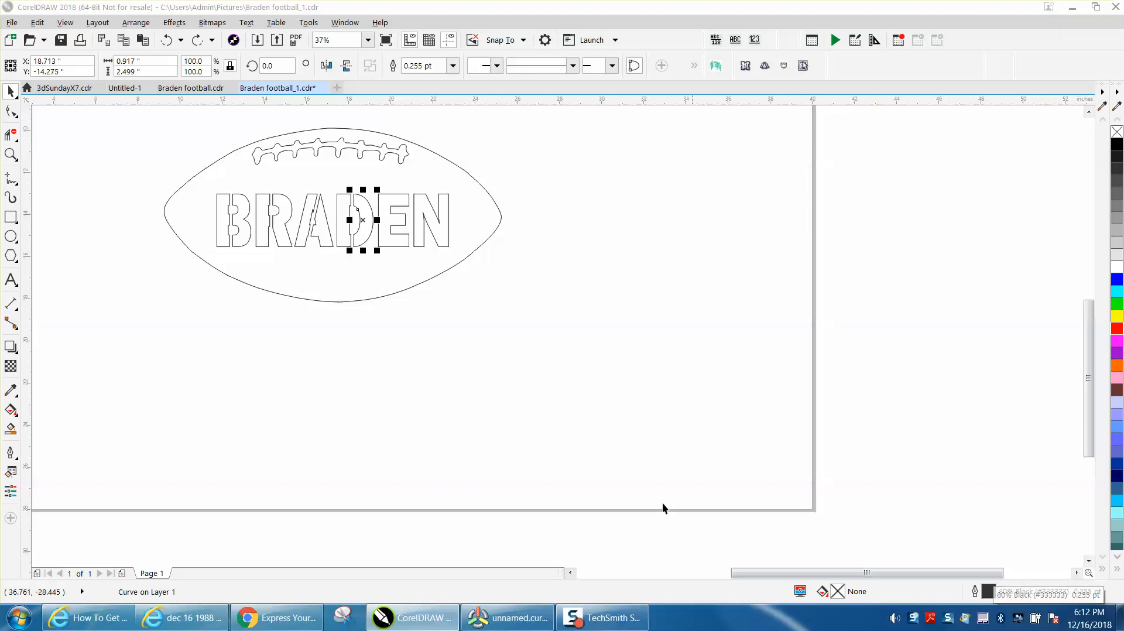
{"action": "mouse_move", "coordinate": [147, 201]}
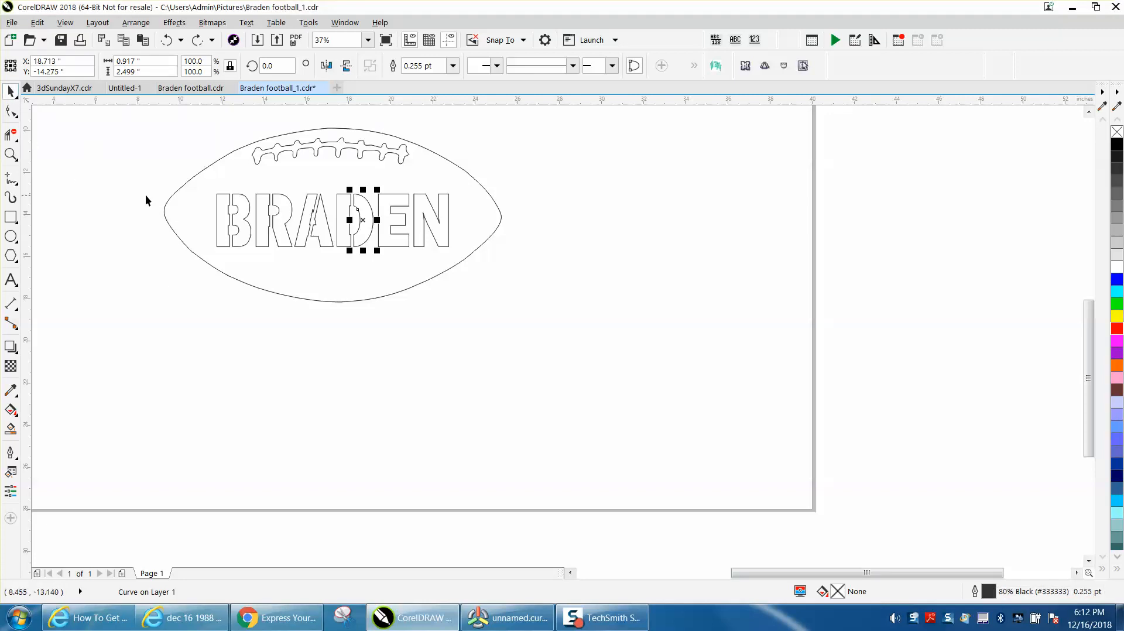
{"action": "left_click", "coordinate": [10, 428]}
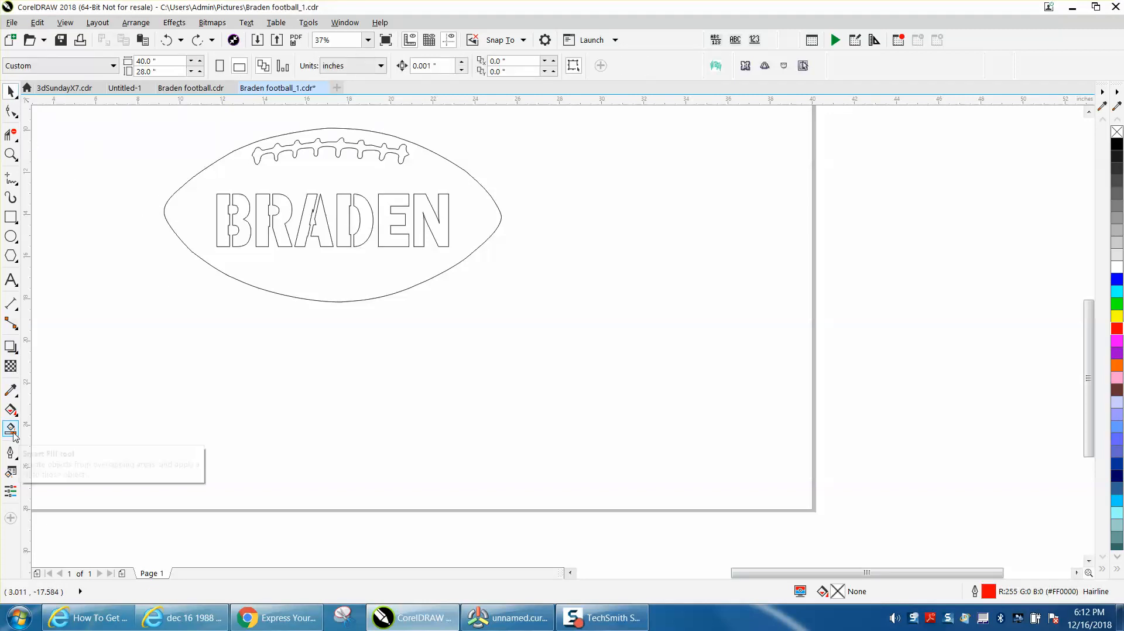
{"action": "left_click", "coordinate": [10, 427]}
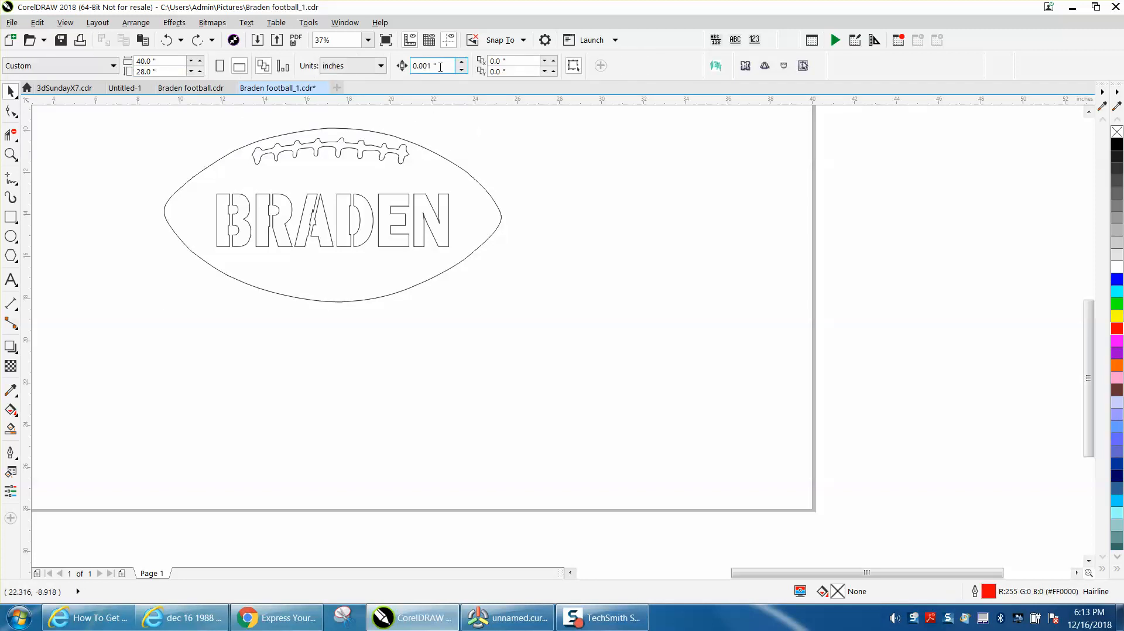
{"action": "type", "text": "18"}
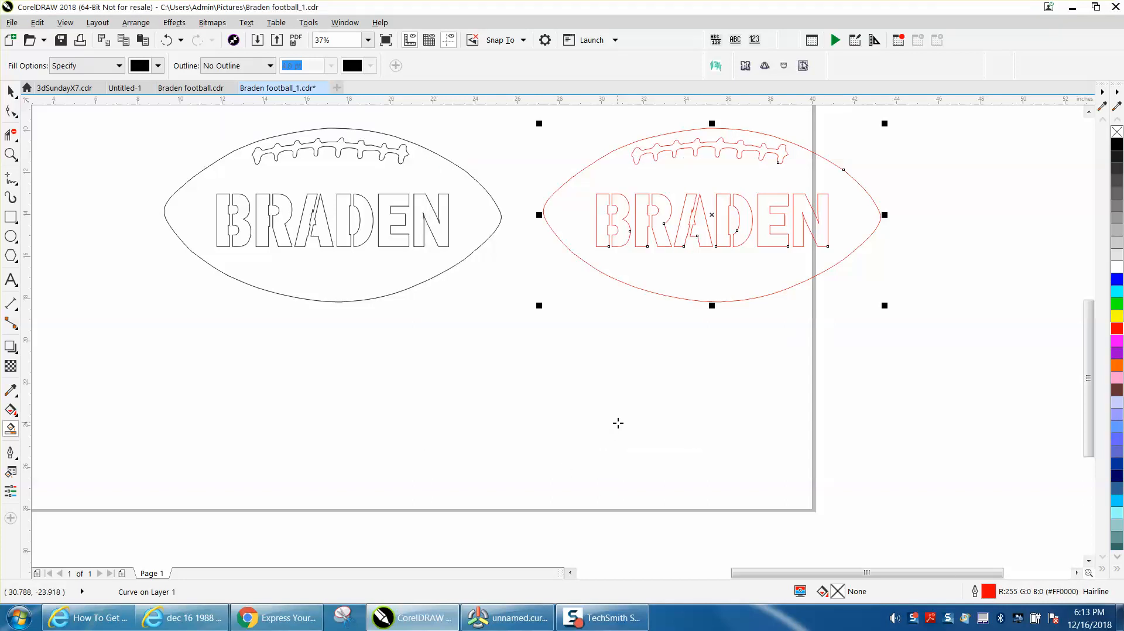
{"action": "mouse_move", "coordinate": [675, 203]}
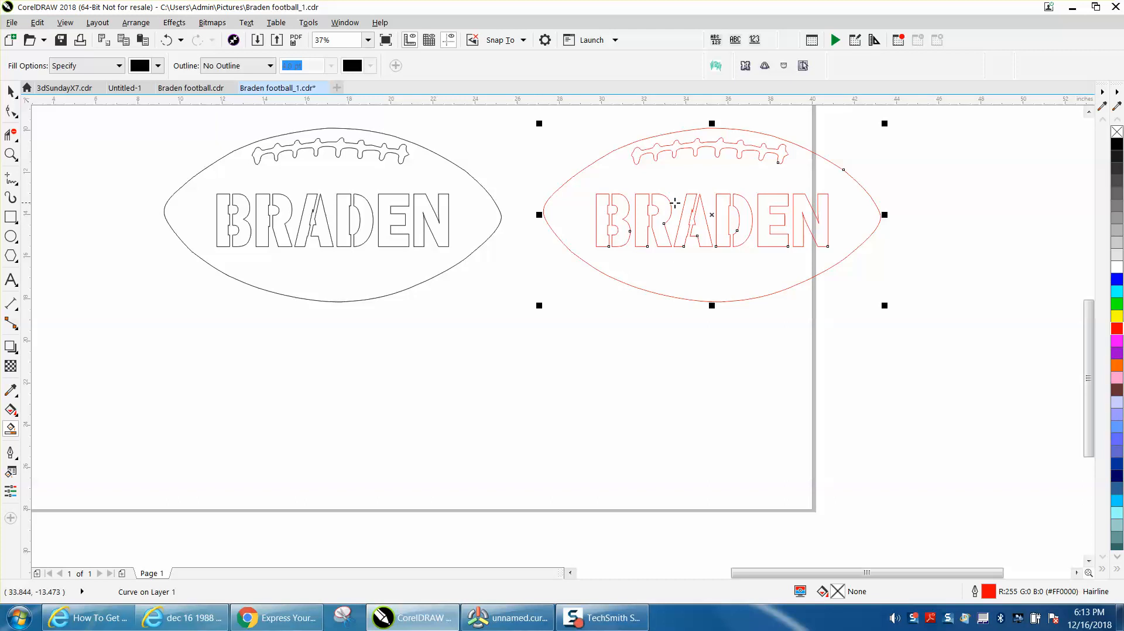
{"action": "mouse_move", "coordinate": [597, 308]}
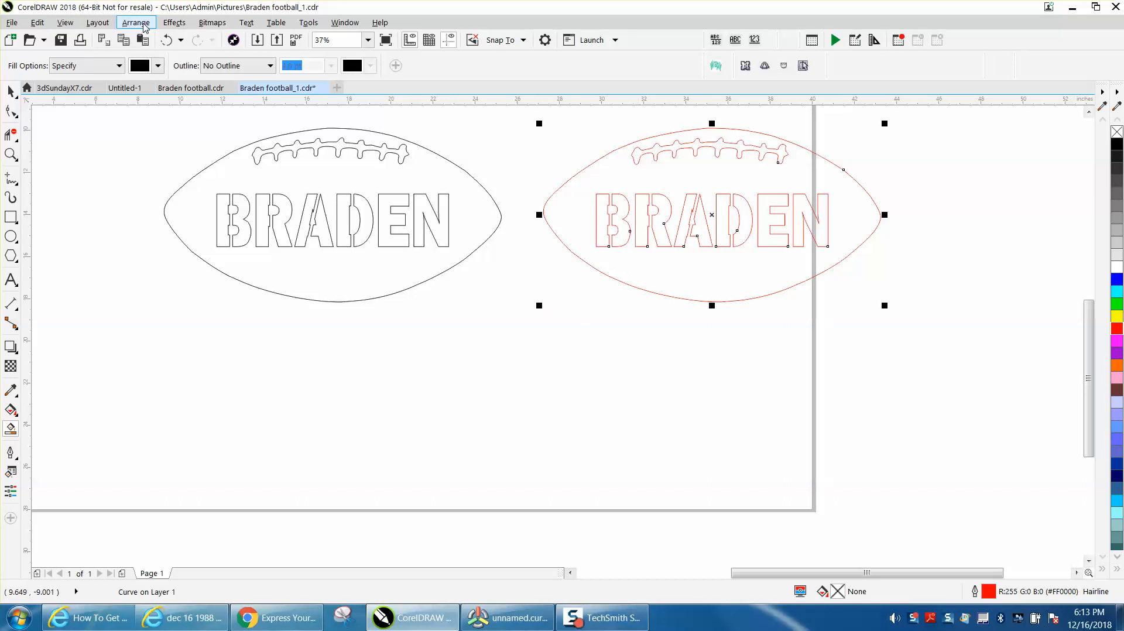
- Break the red football copy apart into separate curves, then review the Arrange Lock options
{"action": "left_click", "coordinate": [136, 22]}
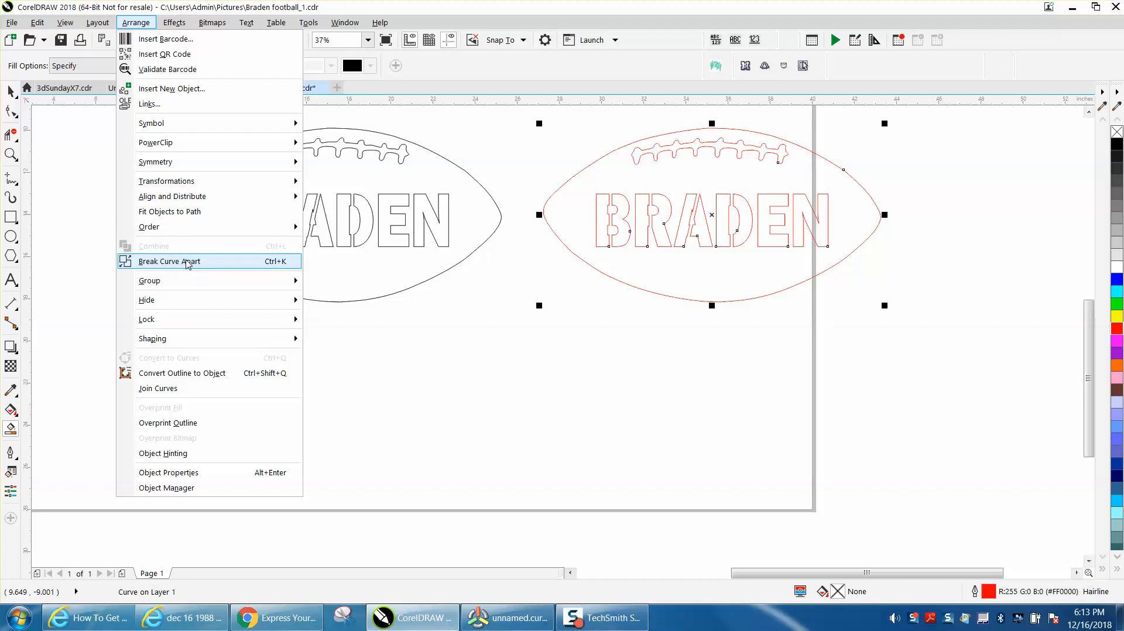
{"action": "left_click", "coordinate": [169, 261]}
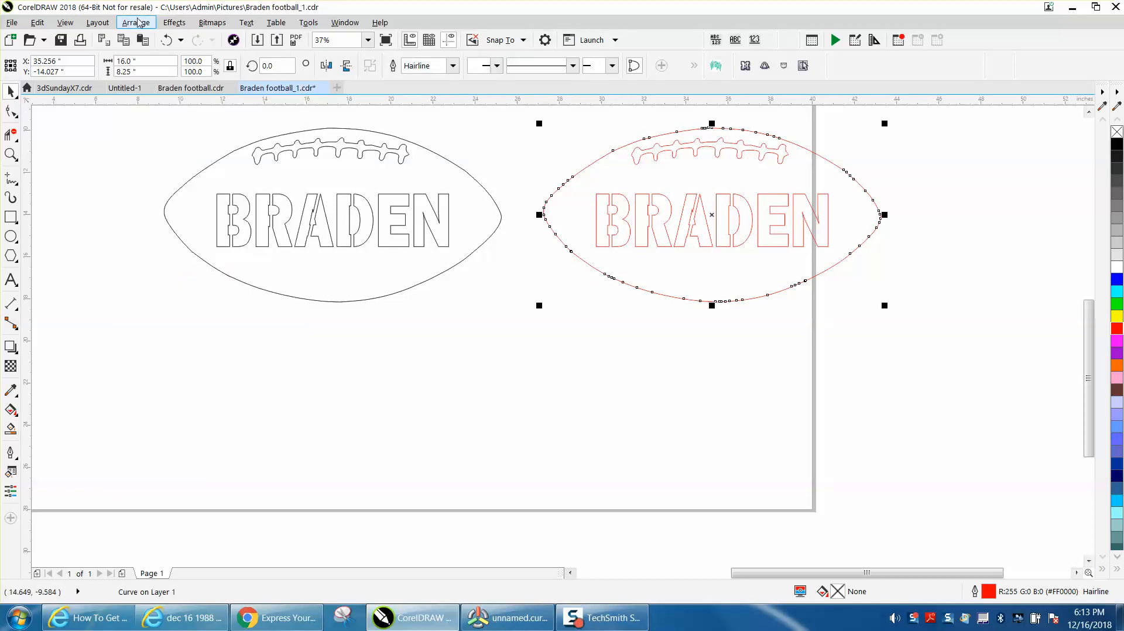
{"action": "left_click", "coordinate": [136, 22]}
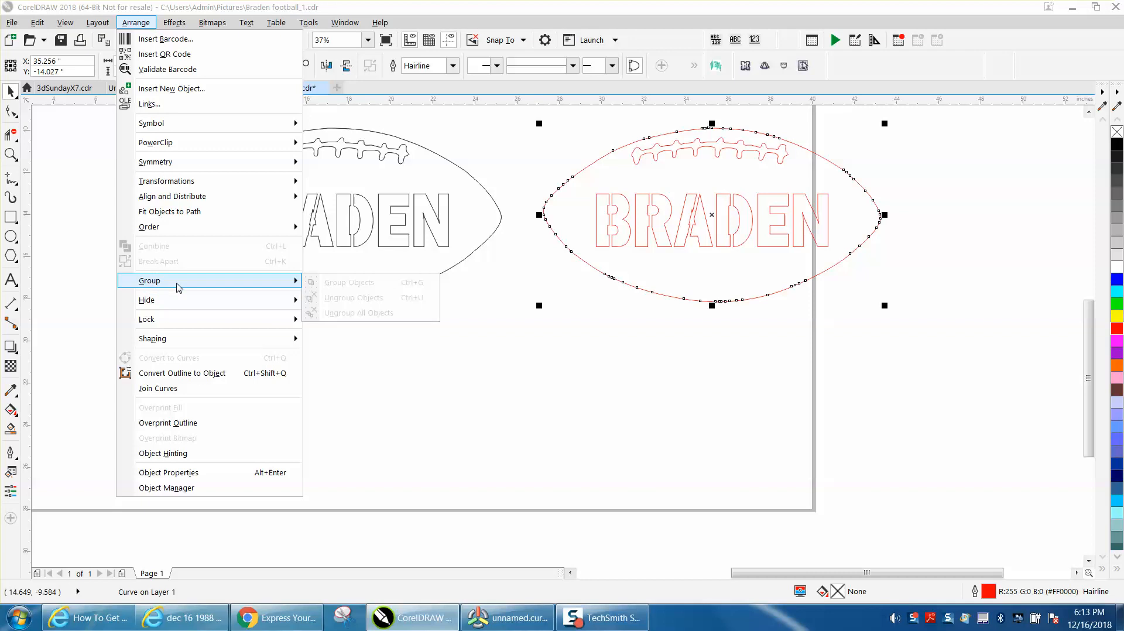
{"action": "mouse_move", "coordinate": [147, 320]}
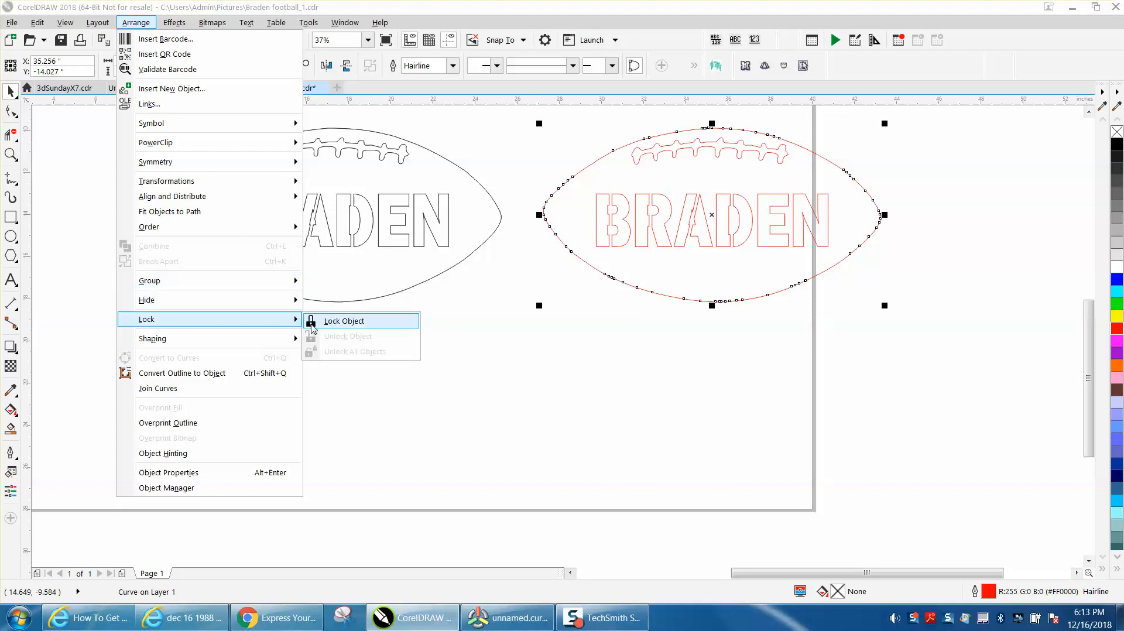
{"action": "left_click", "coordinate": [344, 321]}
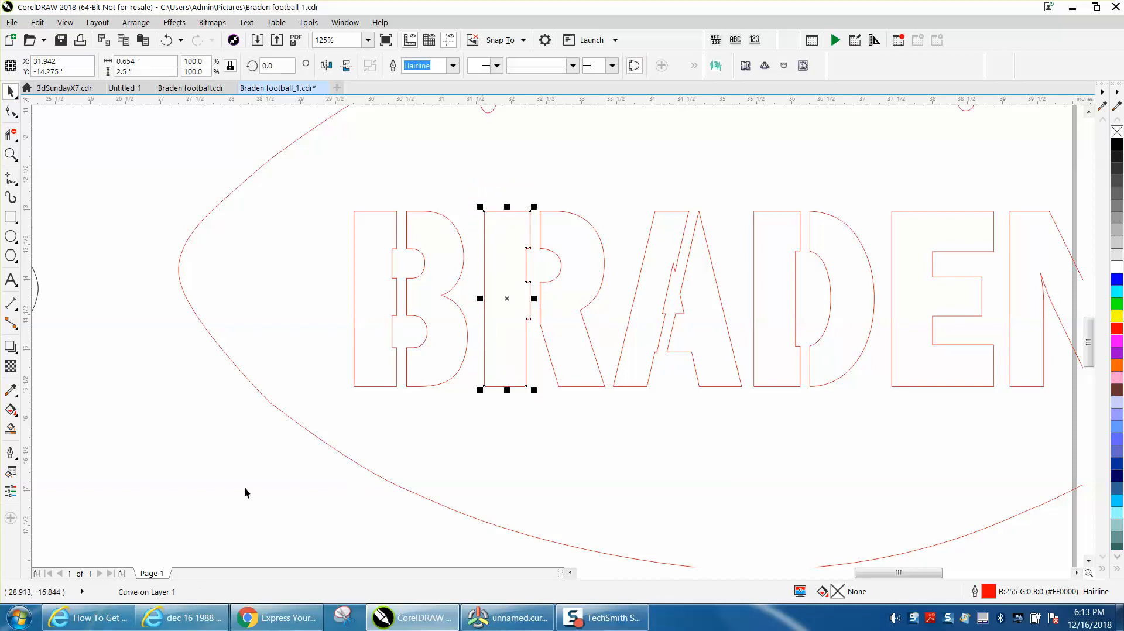
{"action": "mouse_move", "coordinate": [143, 598]}
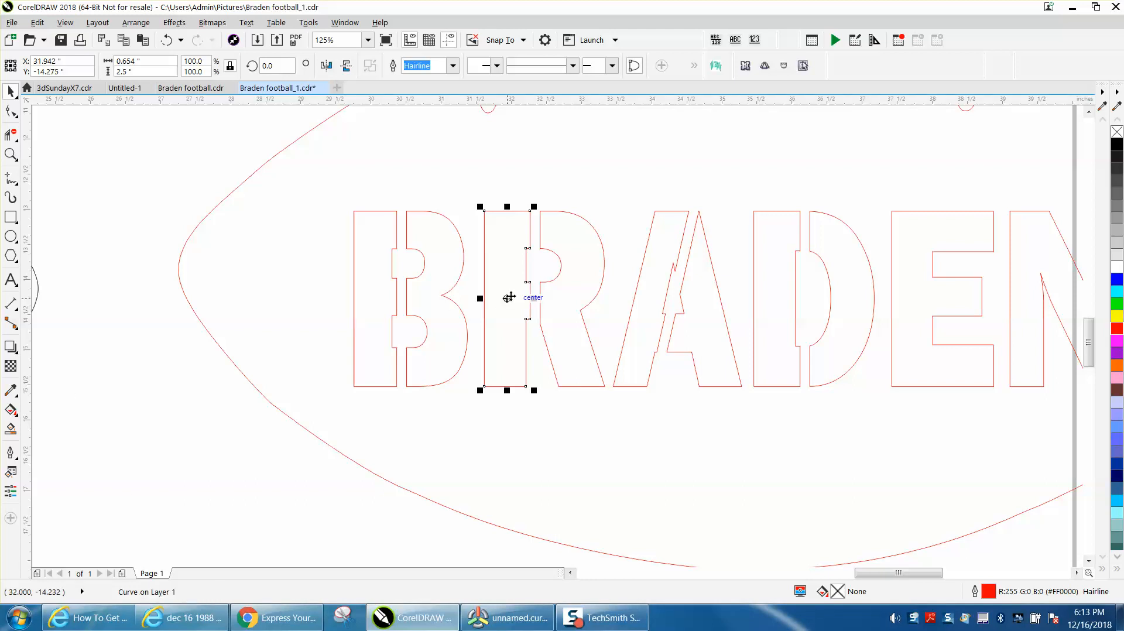
{"action": "left_click_drag", "start_coordinate": [506, 298], "coordinate": [295, 308]}
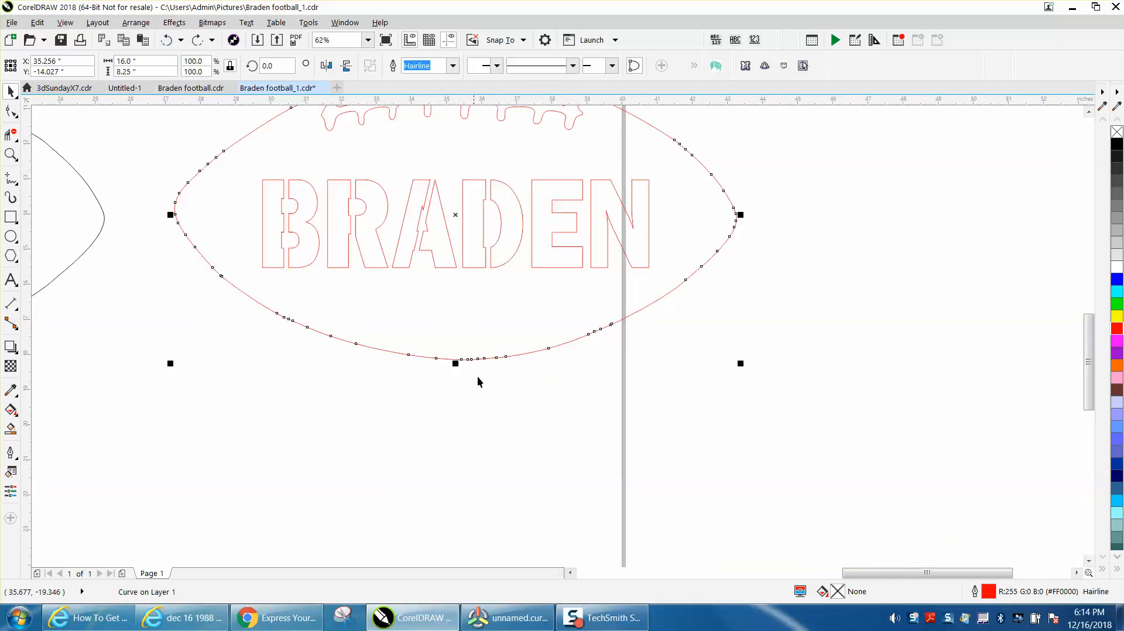
{"action": "mouse_move", "coordinate": [165, 196]}
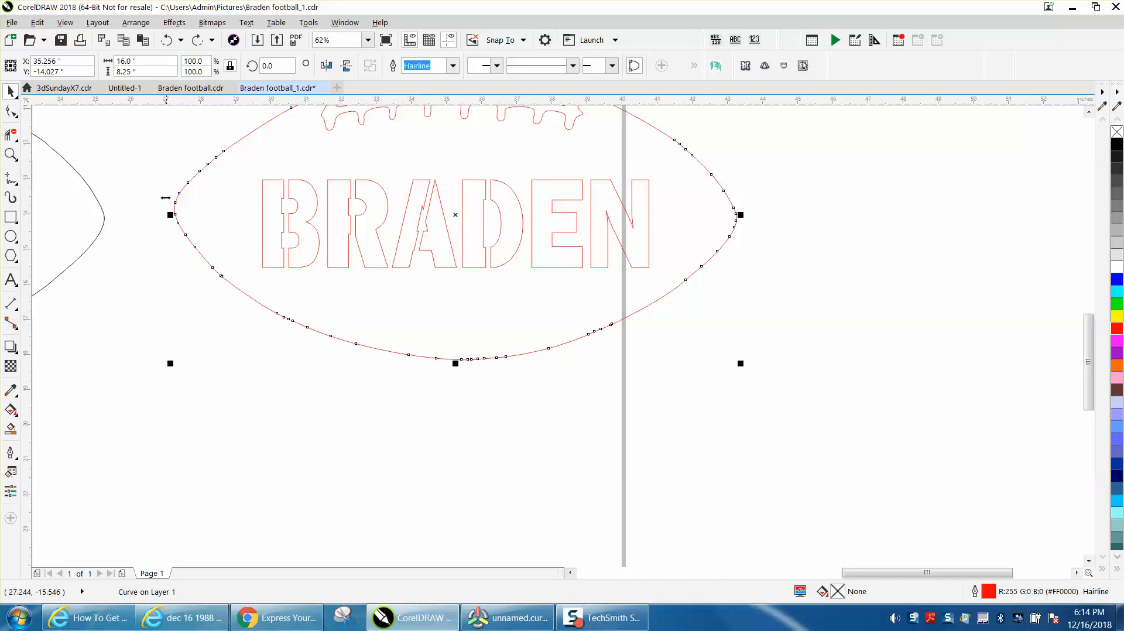
{"action": "left_click", "coordinate": [136, 22]}
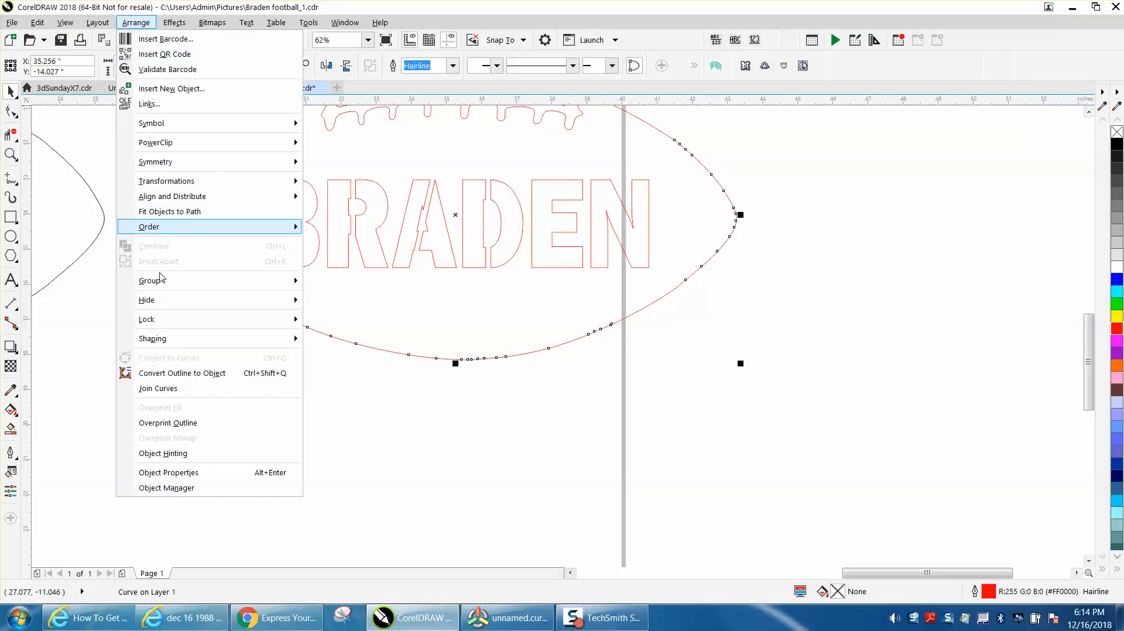
{"action": "mouse_move", "coordinate": [146, 319]}
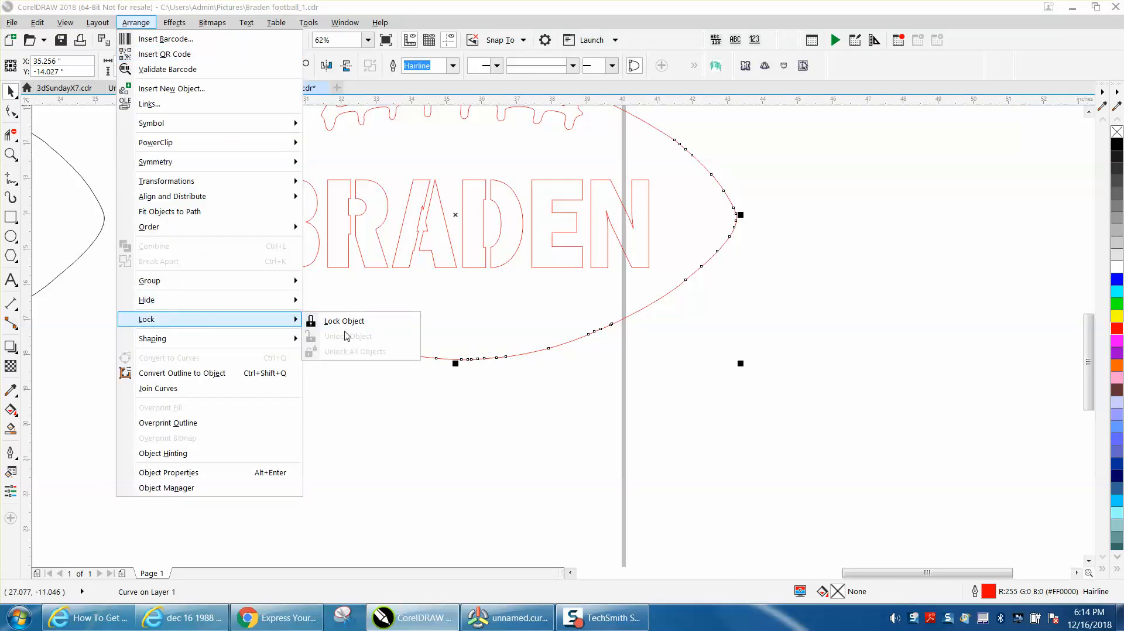
{"action": "left_click", "coordinate": [343, 321]}
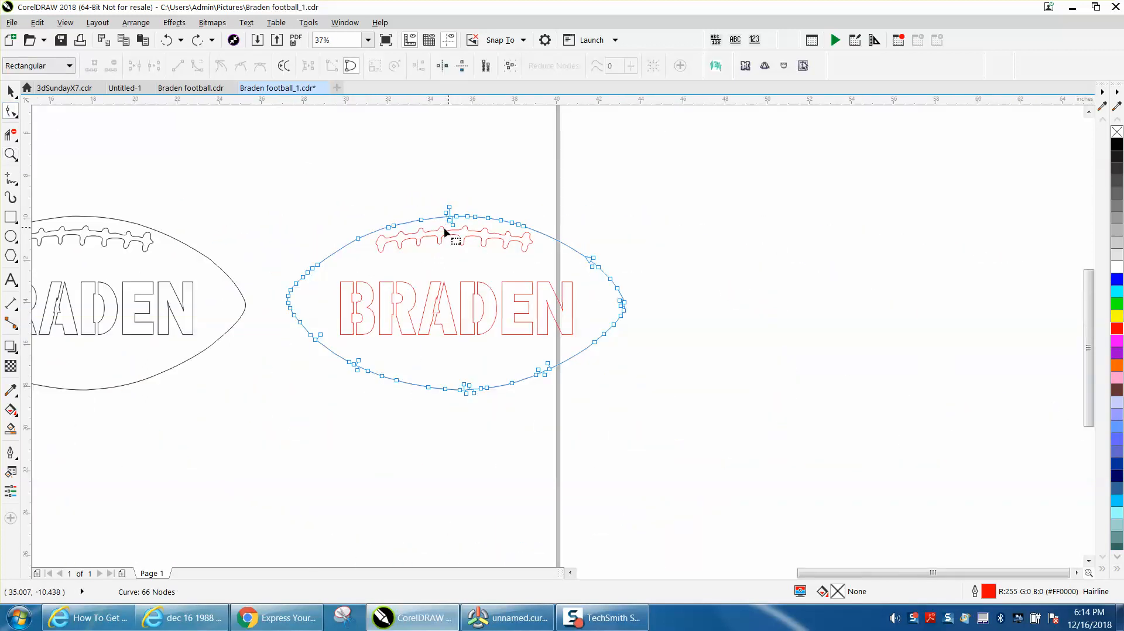
- Marquee-select all outer-curve nodes and apply Reduce Nodes, dropping from 66 to 9
{"action": "left_click_drag", "start_coordinate": [448, 237], "coordinate": [683, 418]}
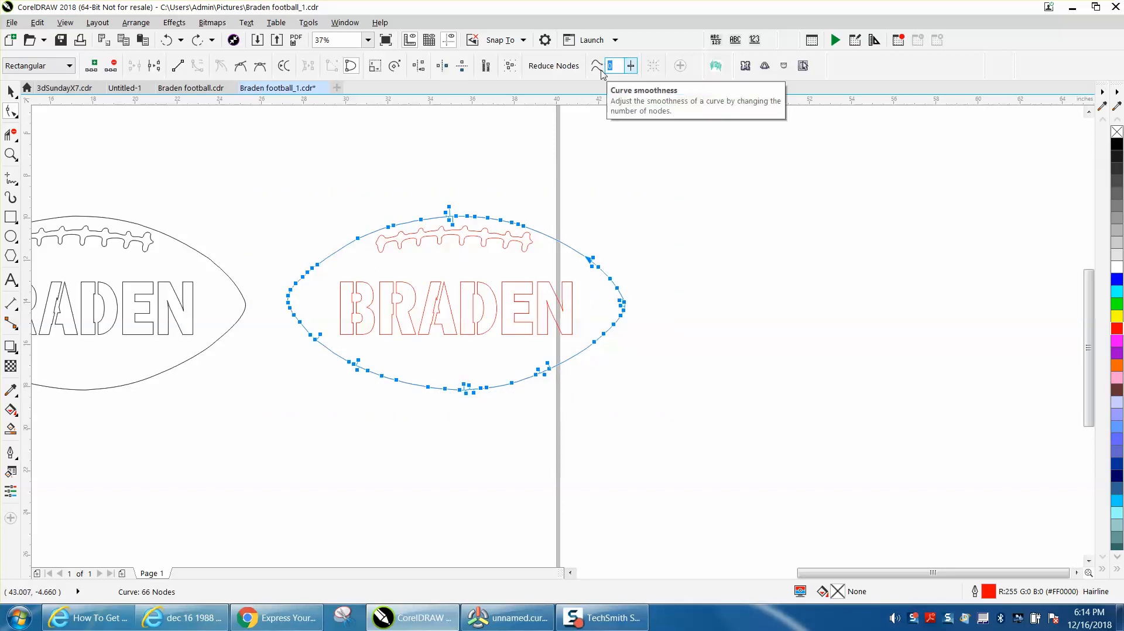
{"action": "left_click", "coordinate": [611, 66]}
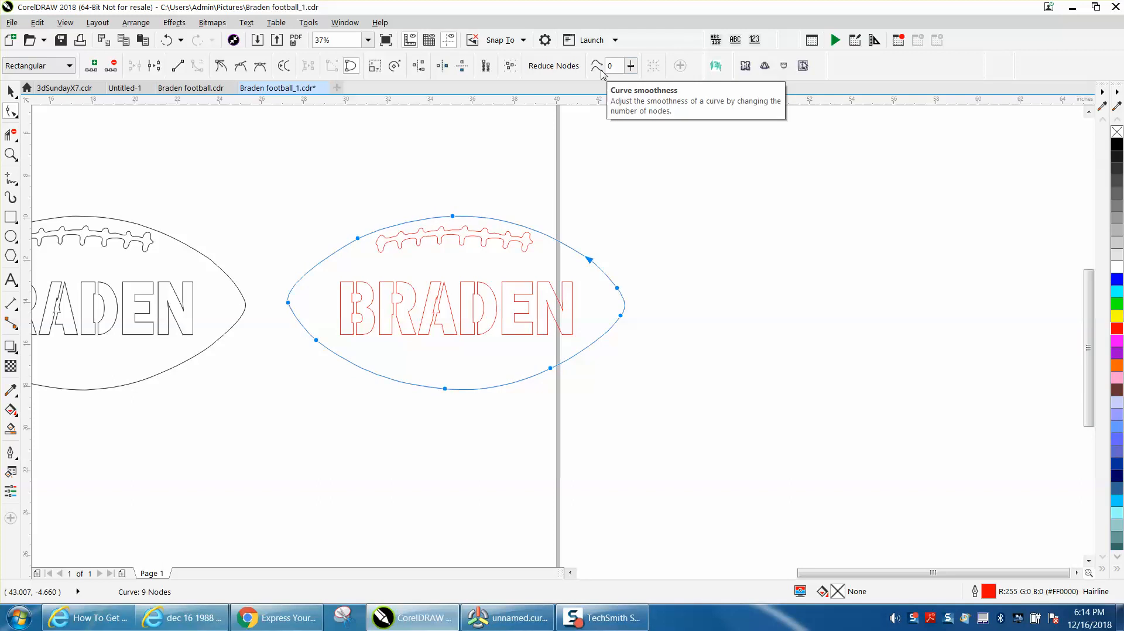
{"action": "mouse_move", "coordinate": [433, 170]}
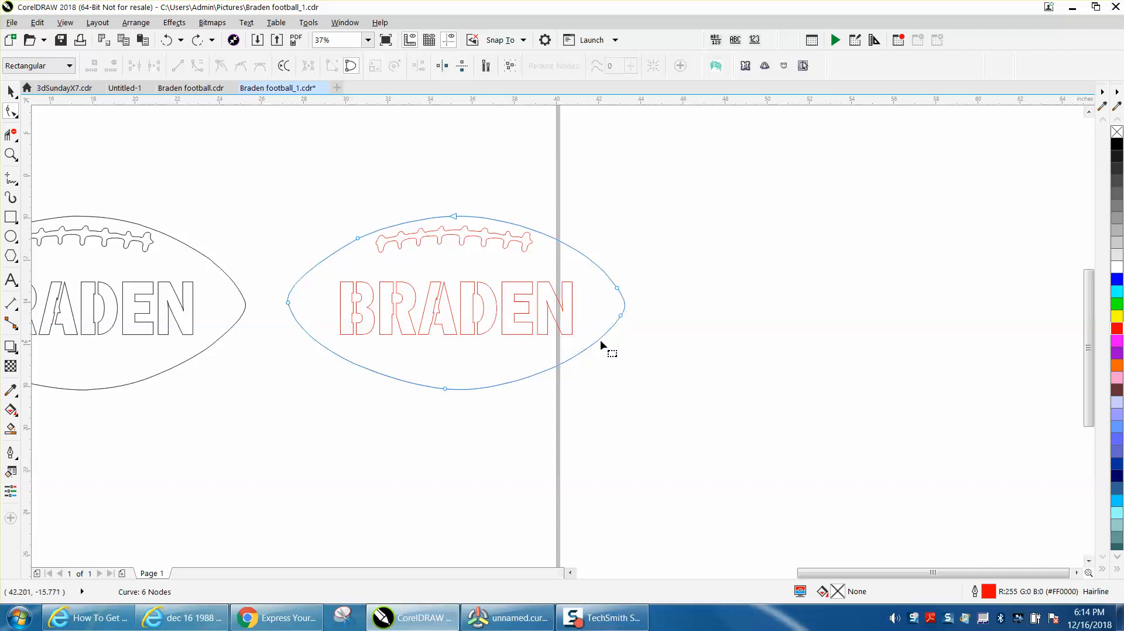
{"action": "left_click", "coordinate": [444, 388]}
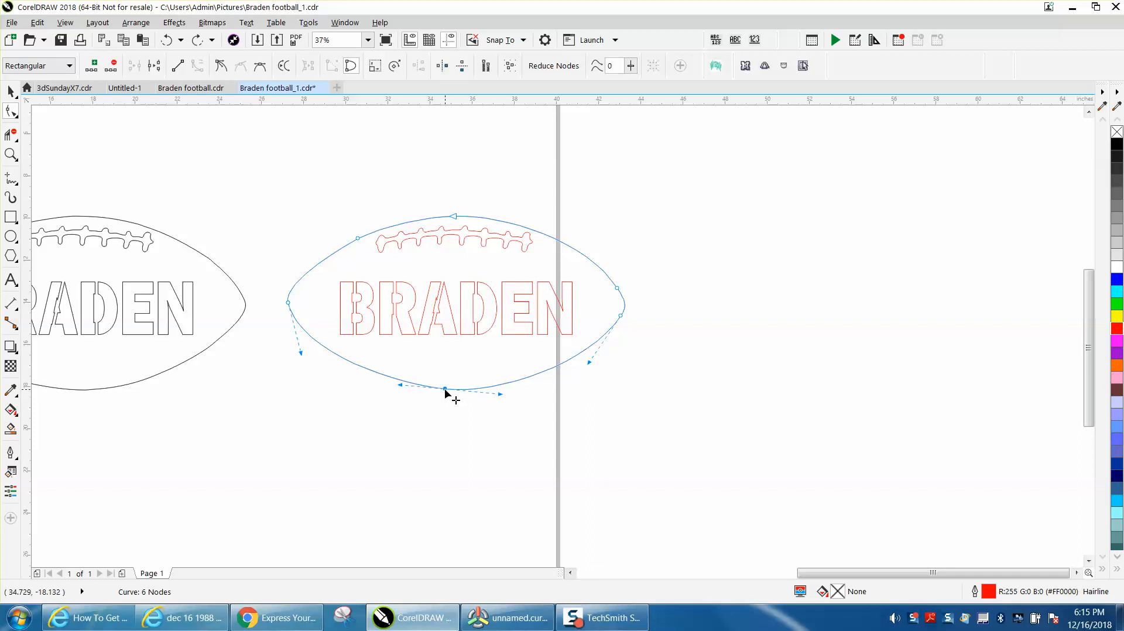
{"action": "left_click_drag", "start_coordinate": [445, 388], "coordinate": [400, 390]}
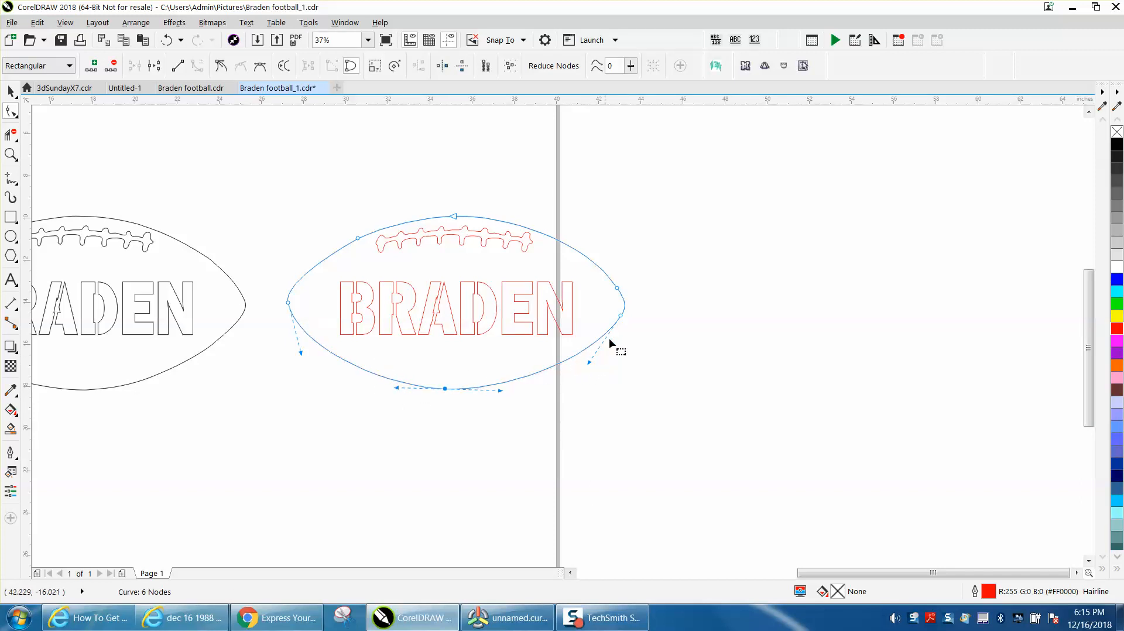
{"action": "mouse_move", "coordinate": [459, 267]}
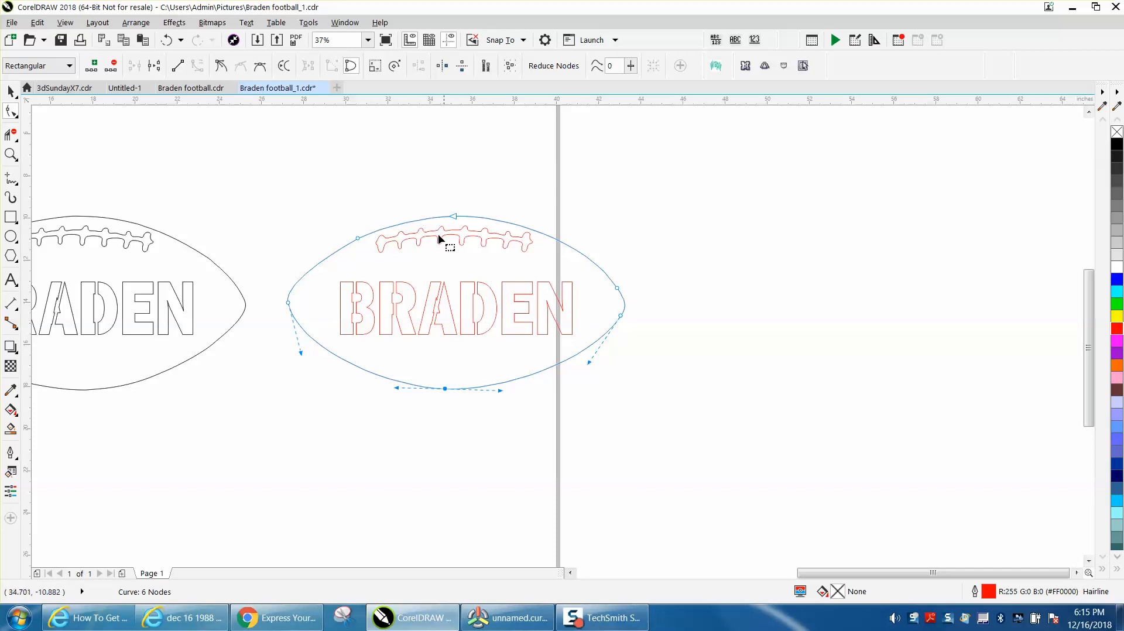
{"action": "mouse_move", "coordinate": [456, 219]}
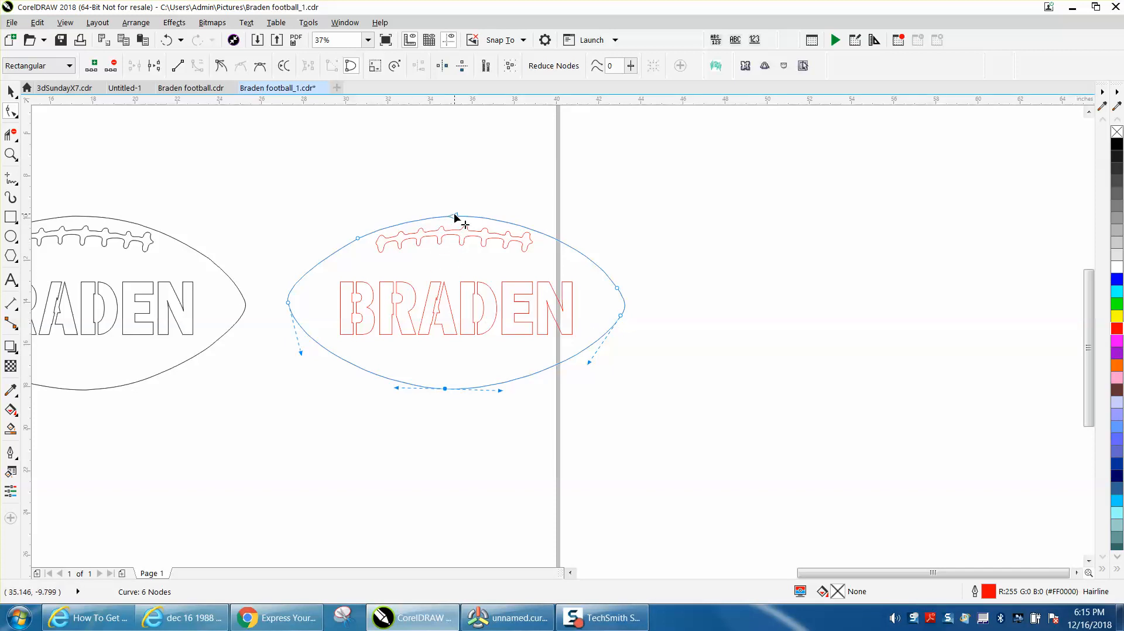